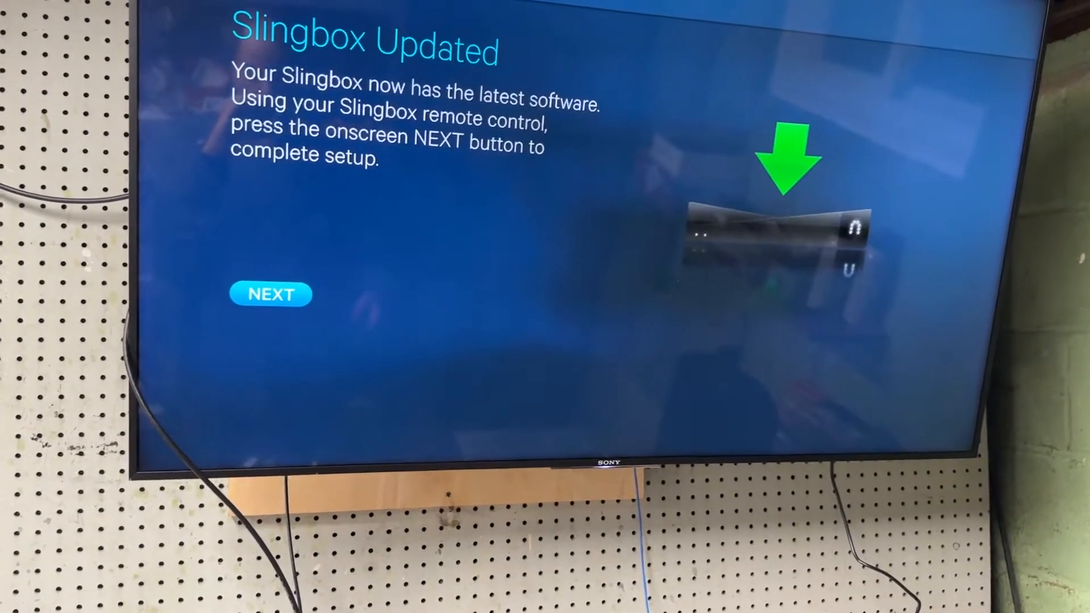
Continue past the Slingbox Updated notice to the network settings showing 192.168.5.111.
{"action": "left_click", "coordinate": [271, 294]}
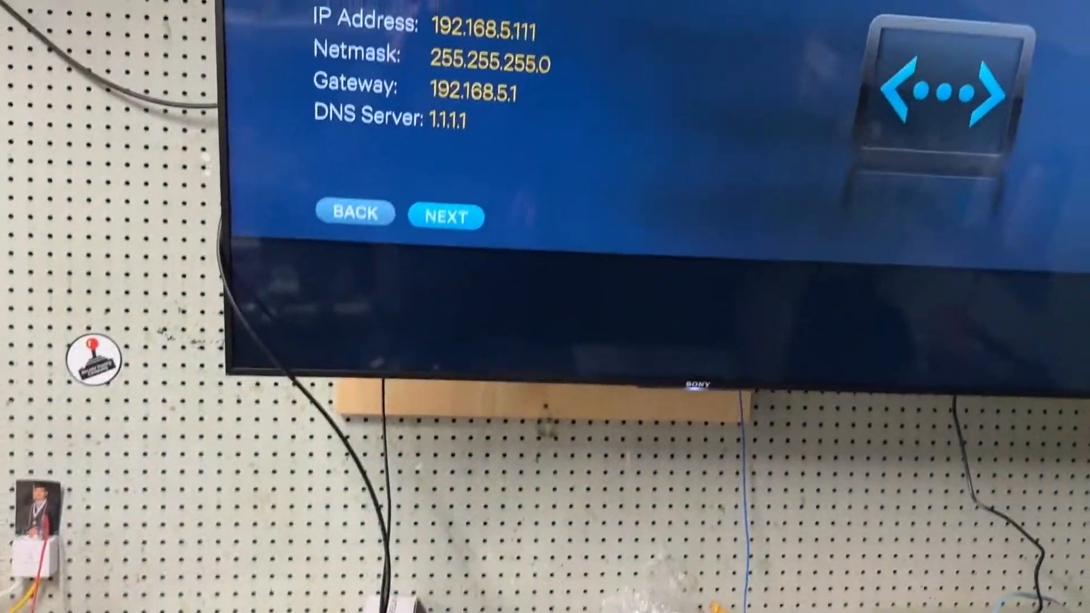
Accept the network settings and enter ZIP Code 07676 for the USA location, then confirm it.
{"action": "left_click", "coordinate": [445, 214]}
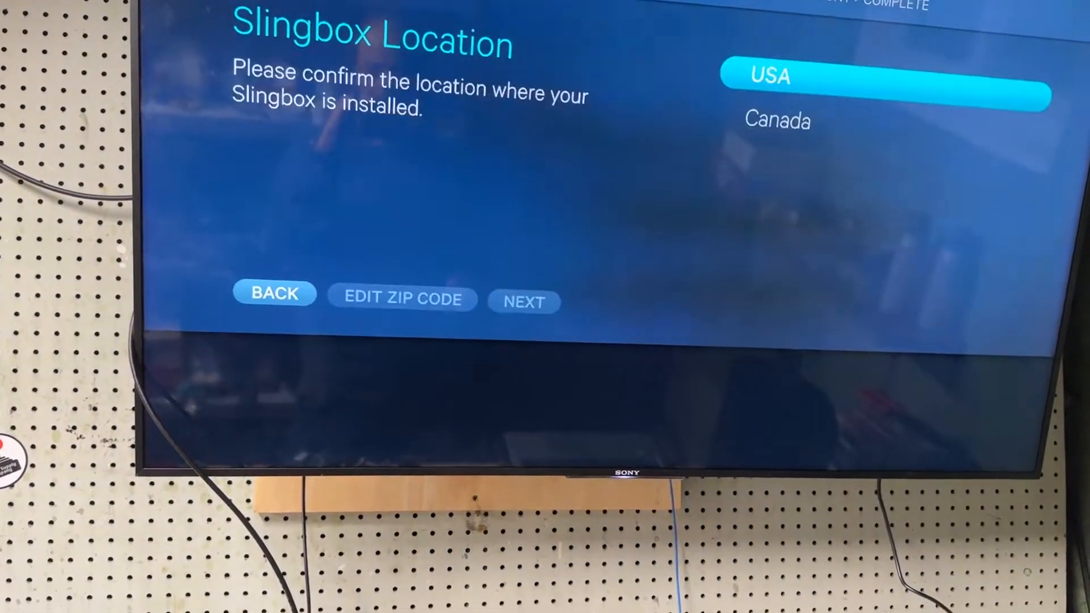
{"action": "left_click", "coordinate": [402, 298]}
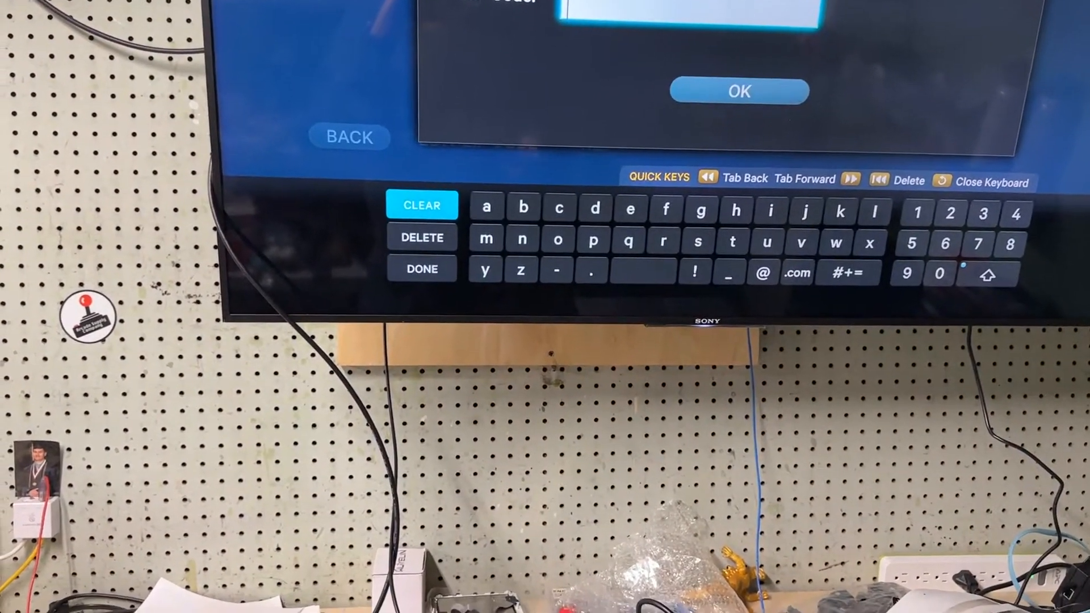
{"action": "left_click", "coordinate": [940, 274]}
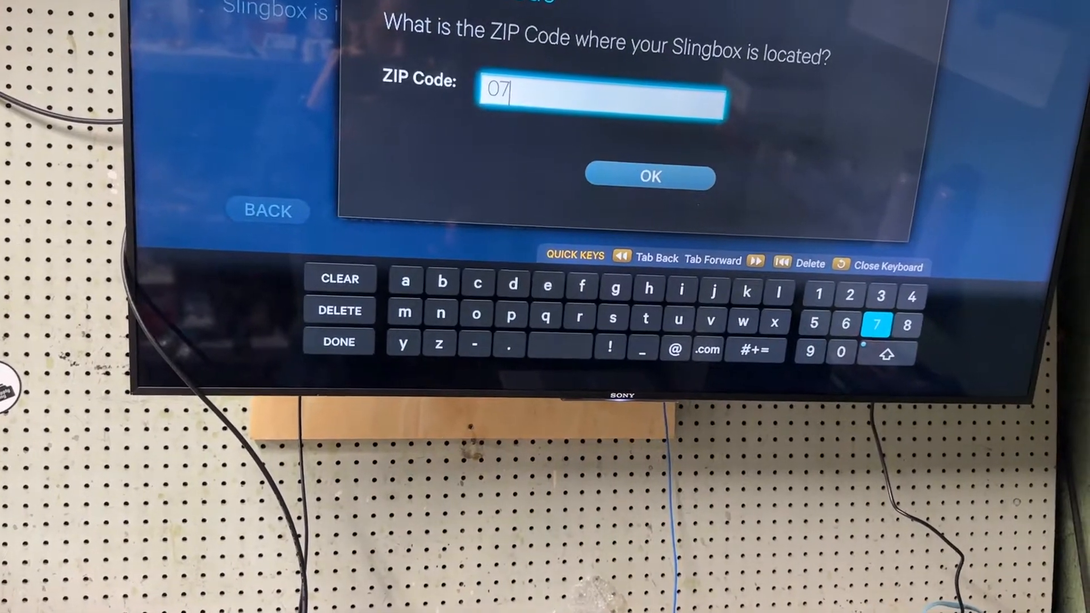
{"action": "left_click", "coordinate": [878, 323]}
{"action": "type", "text": "676"}
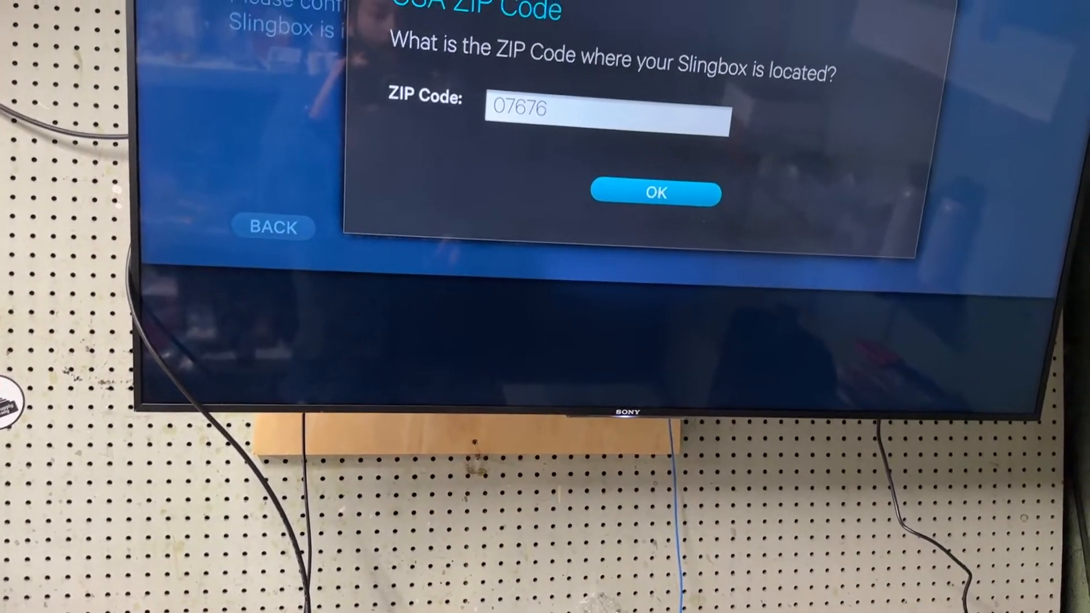
{"action": "left_click", "coordinate": [654, 193]}
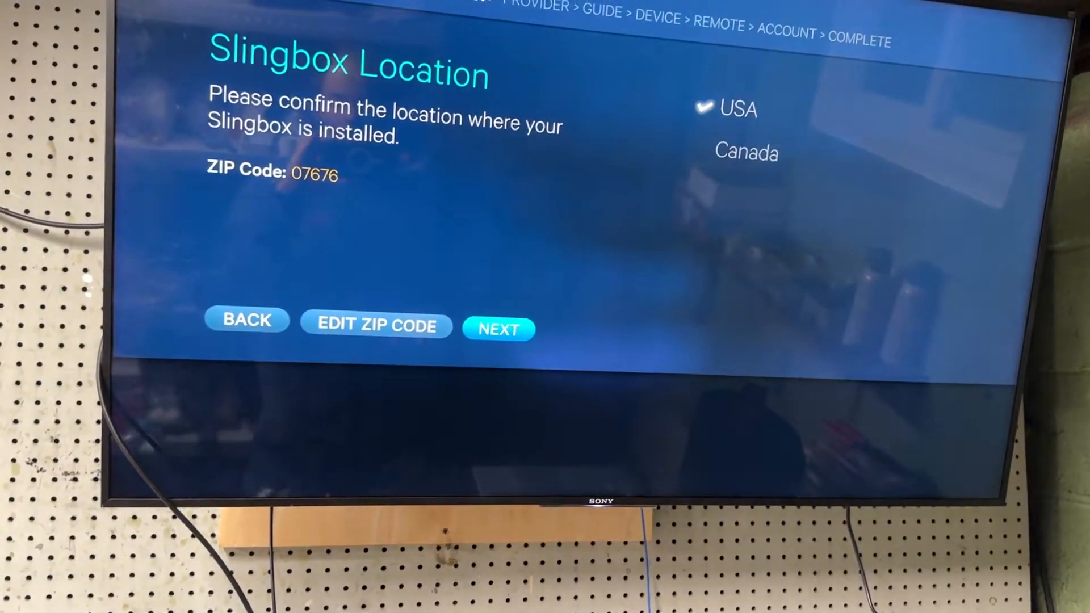
{"action": "left_click", "coordinate": [499, 329]}
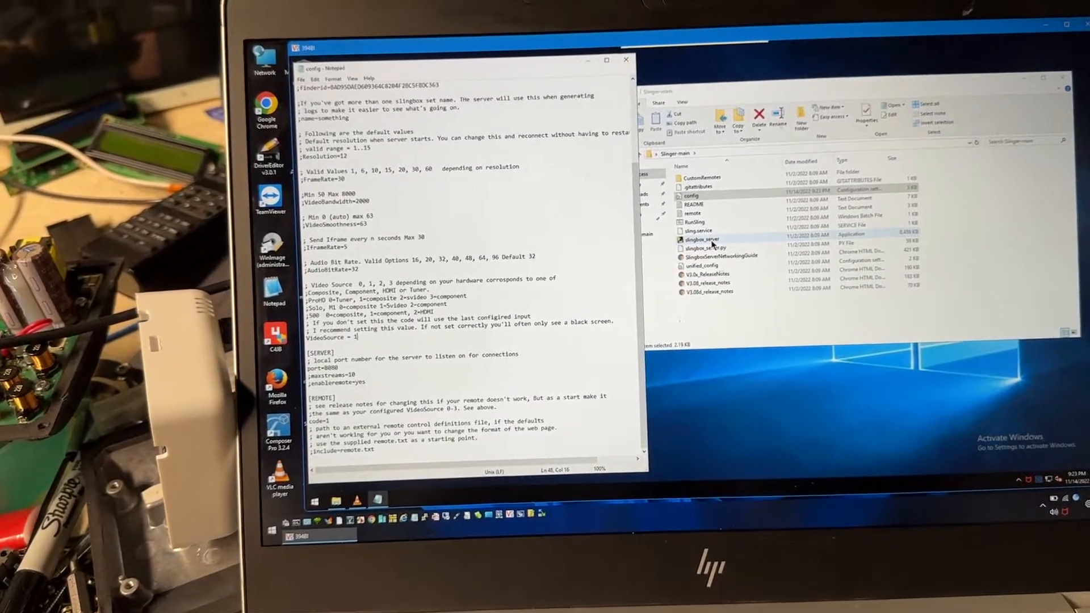
Launch slingbox_server from the Slinger-main folder to connect to the Slingbox at 192.168.5.111.
{"action": "double_click", "coordinate": [704, 239]}
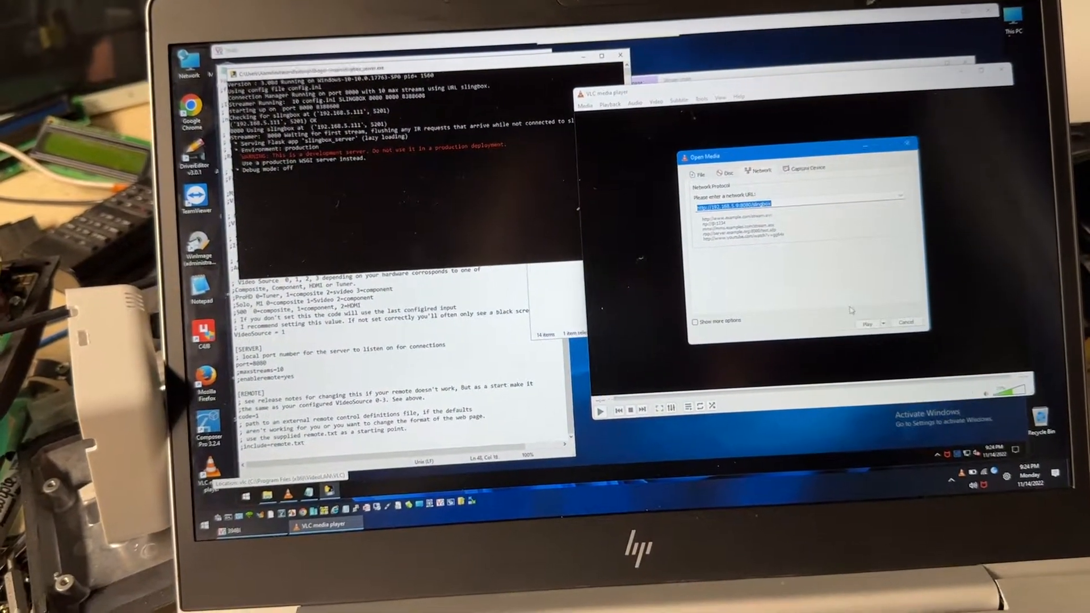
Play the Slinger network URL so VLC shows the TV's Watch screen of inputs.
{"action": "left_click", "coordinate": [868, 323]}
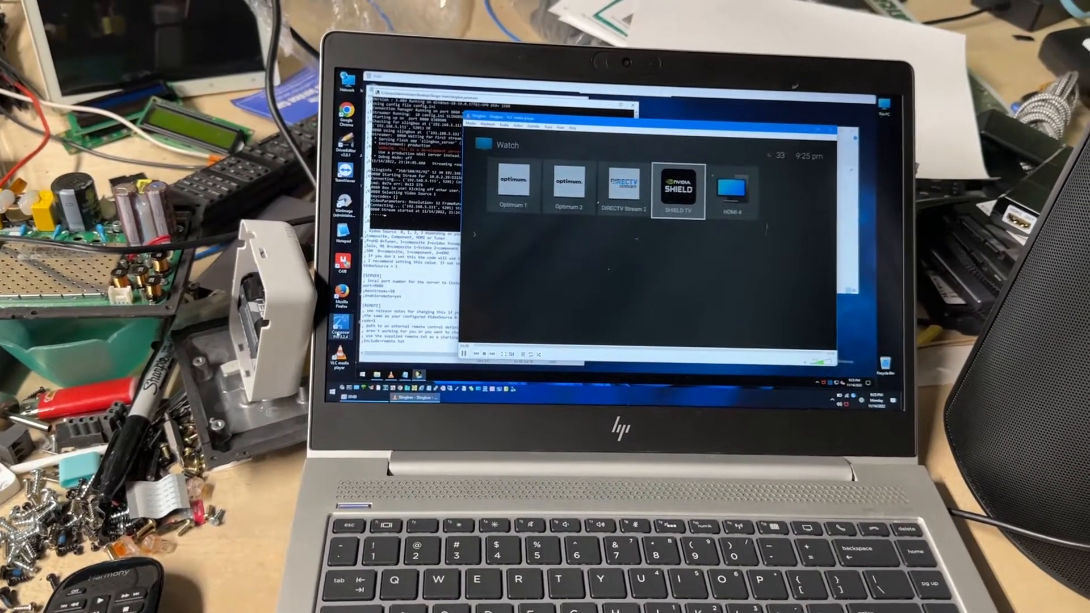
{"action": "left_click", "coordinate": [731, 177]}
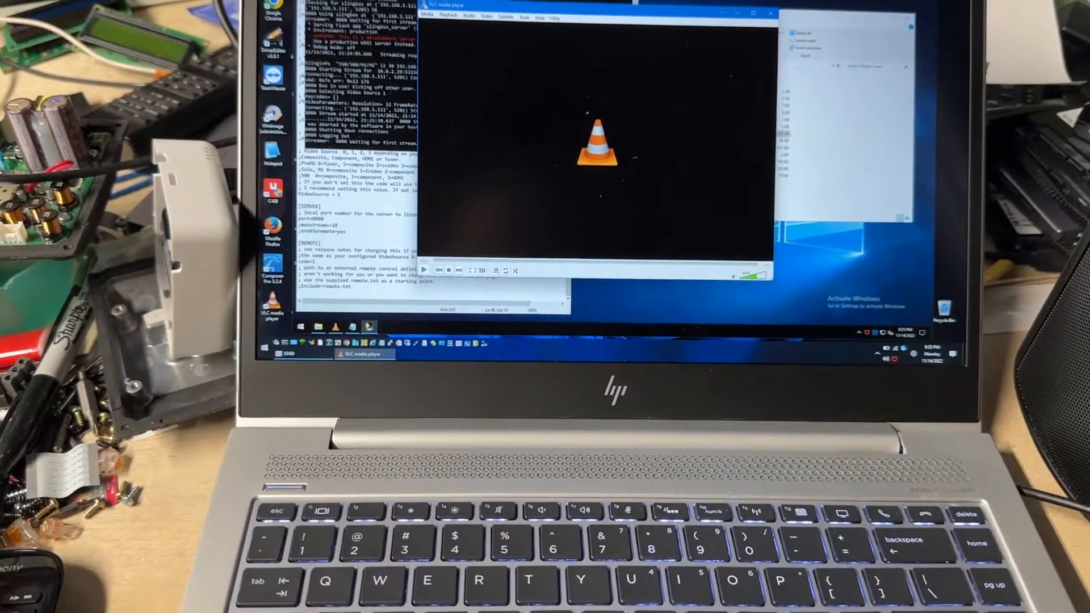
{"action": "left_click", "coordinate": [431, 15]}
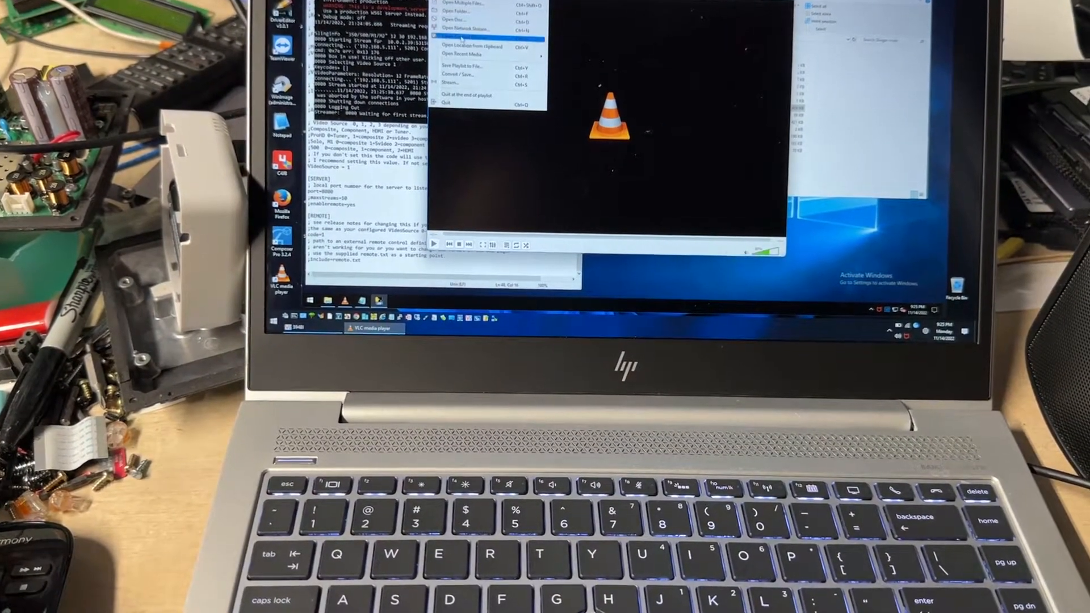
{"action": "left_click", "coordinate": [467, 29]}
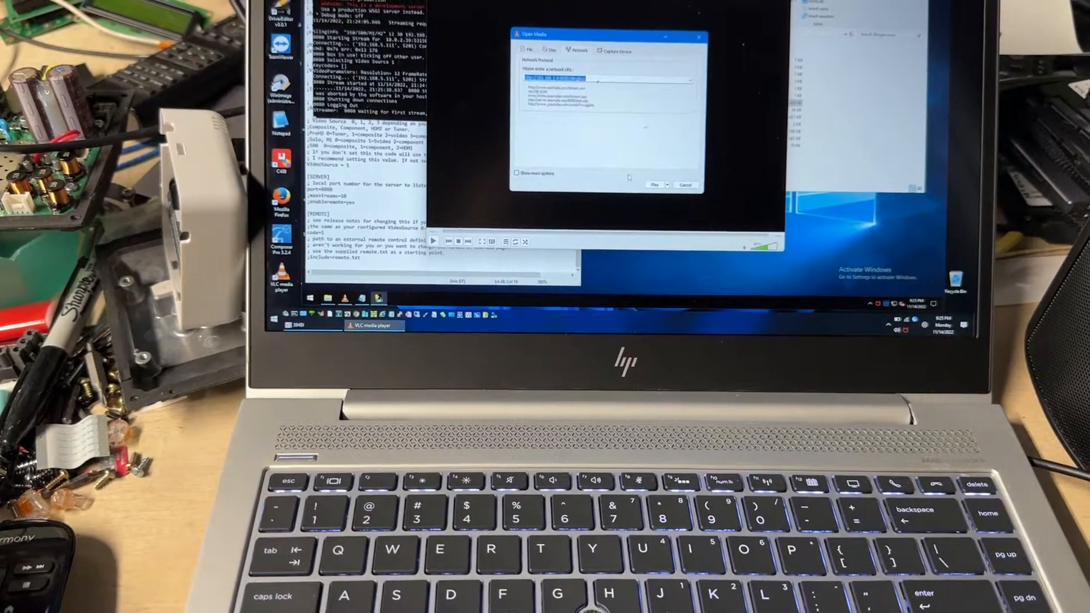
{"action": "left_click", "coordinate": [654, 185]}
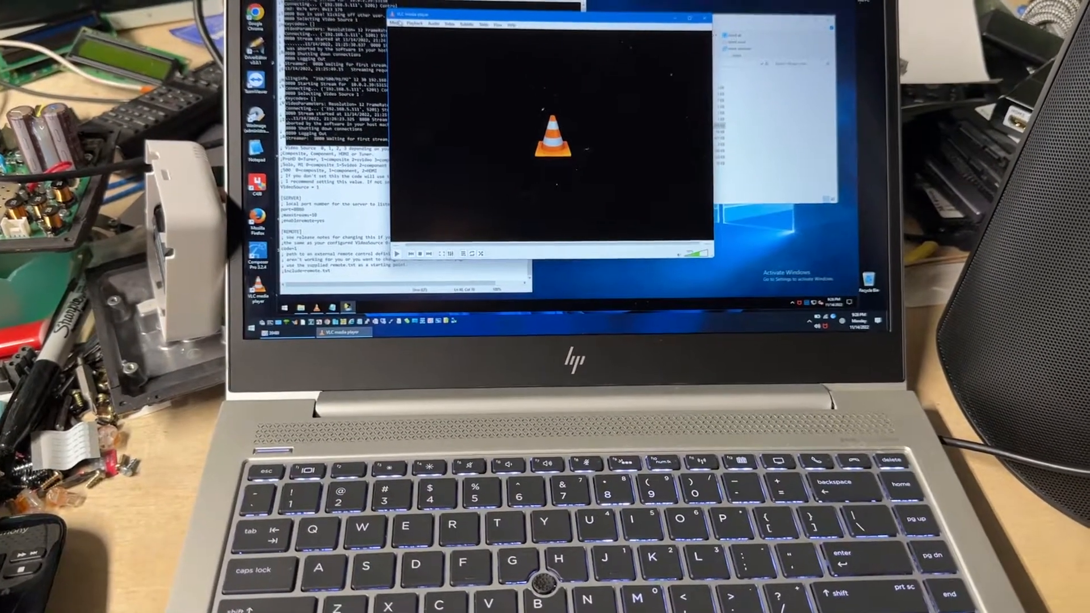
Play the Slingbox network stream again from Open Network Stream, keeping the existing URL.
{"action": "left_click", "coordinate": [402, 26]}
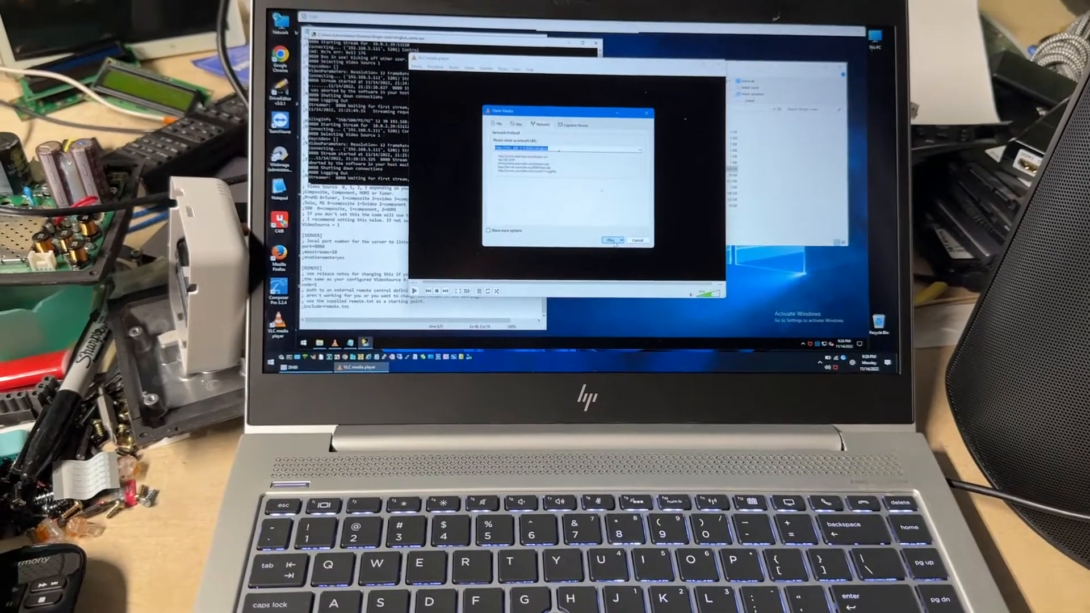
{"action": "left_click", "coordinate": [611, 239]}
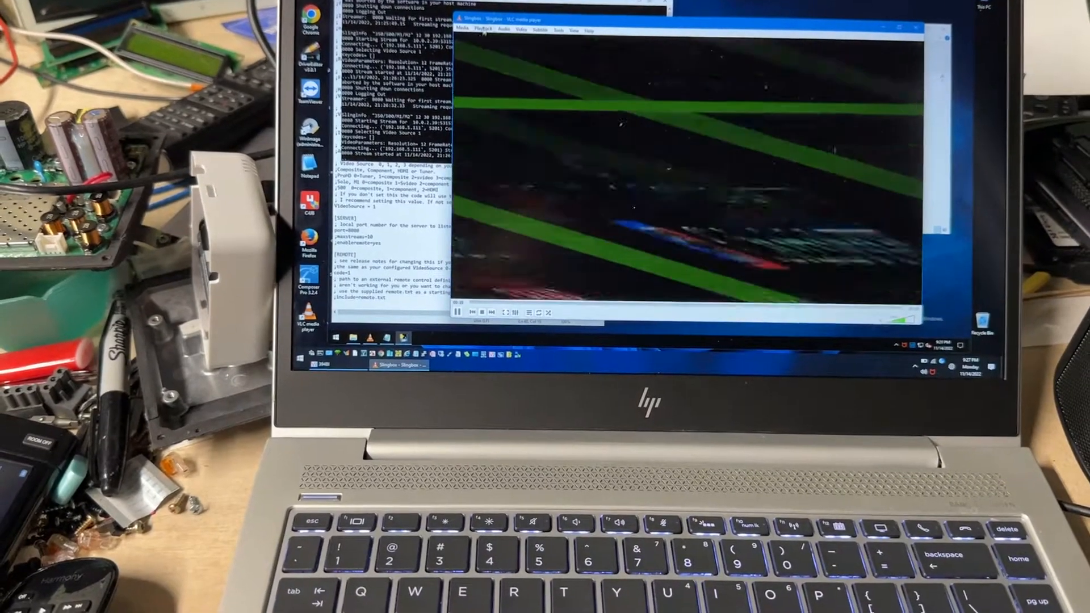
{"action": "left_click", "coordinate": [470, 40]}
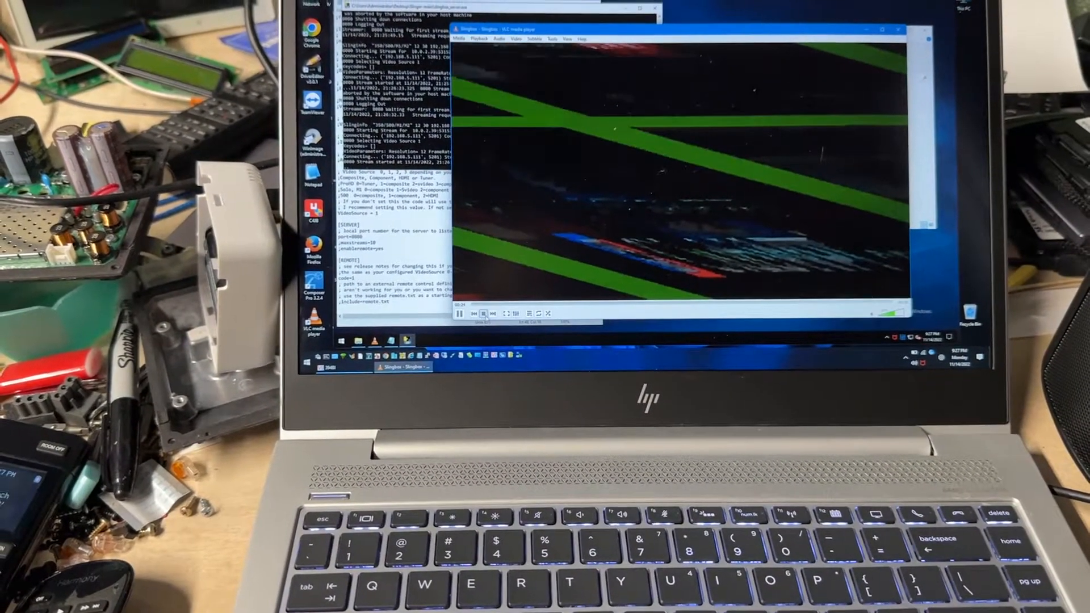
Restart the Slingbox stream from Media > Open Network Stream with the same URL.
{"action": "left_click", "coordinate": [463, 19]}
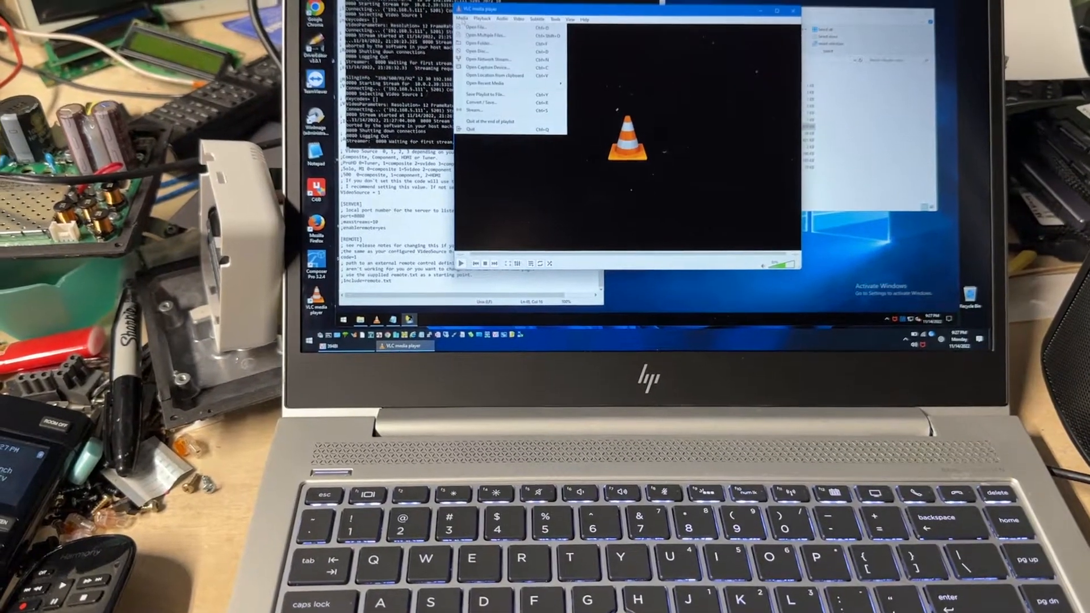
{"action": "left_click", "coordinate": [487, 58]}
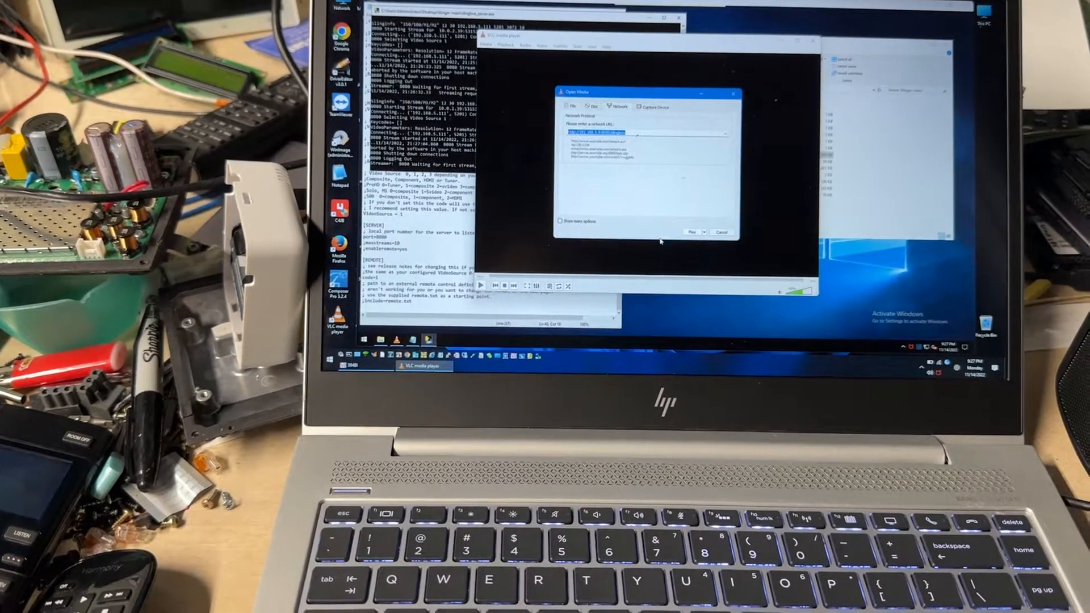
{"action": "left_click", "coordinate": [690, 232]}
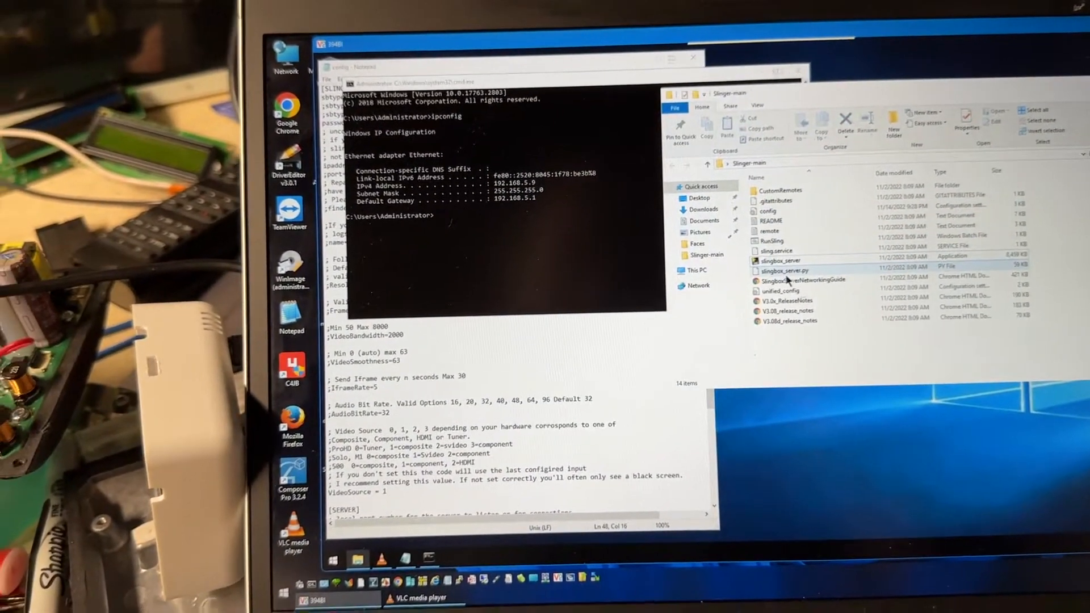
Start slingbox_server so the Slinger console waits for the Slingbox using config.ini.
{"action": "left_click", "coordinate": [782, 258]}
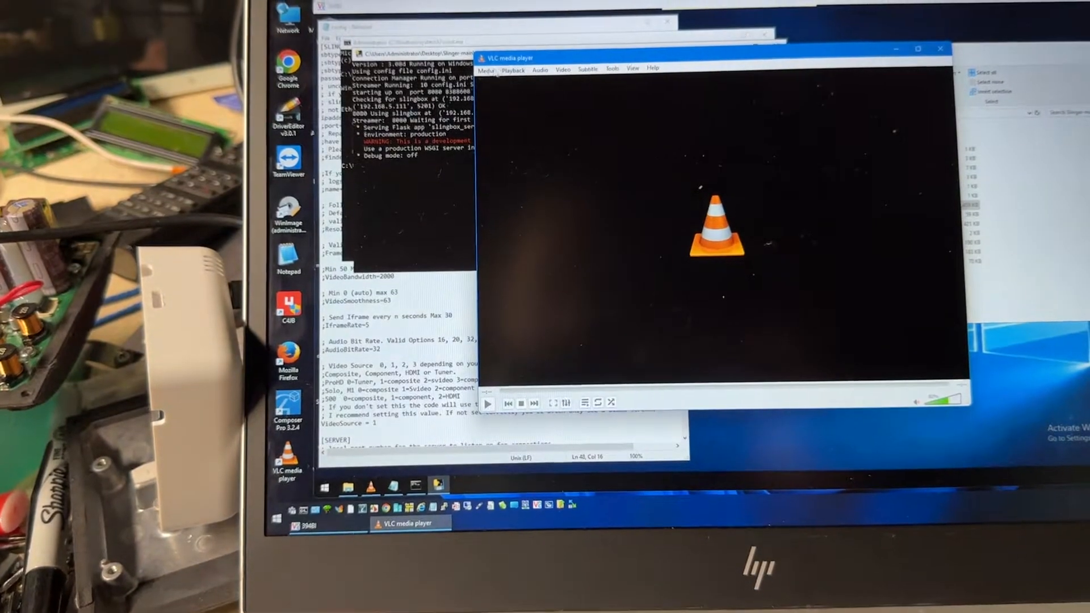
{"action": "left_click", "coordinate": [490, 169]}
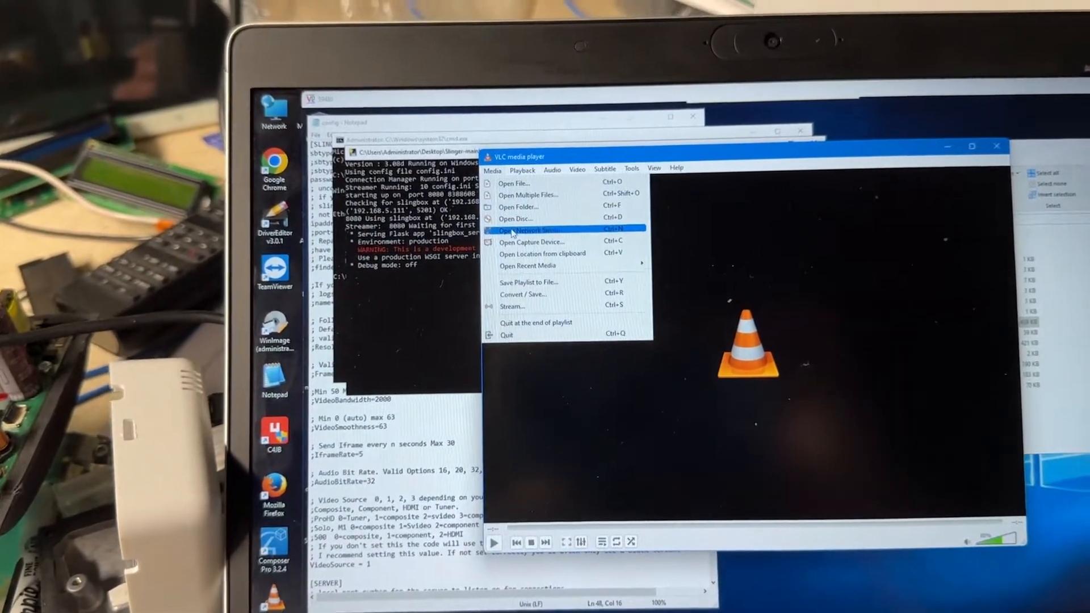
{"action": "left_click", "coordinate": [533, 231]}
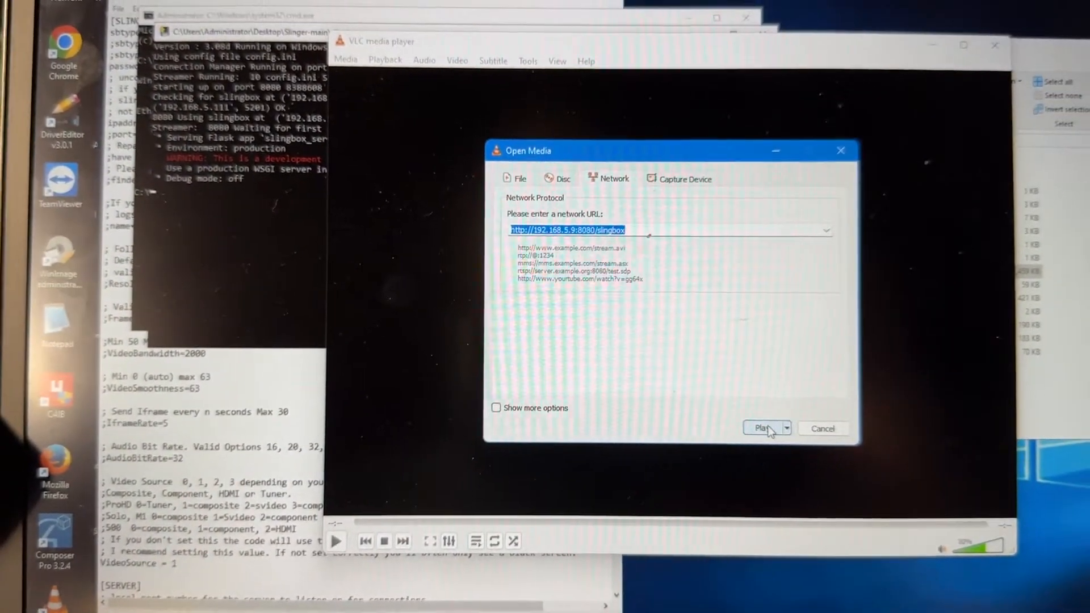
{"action": "left_click", "coordinate": [763, 429]}
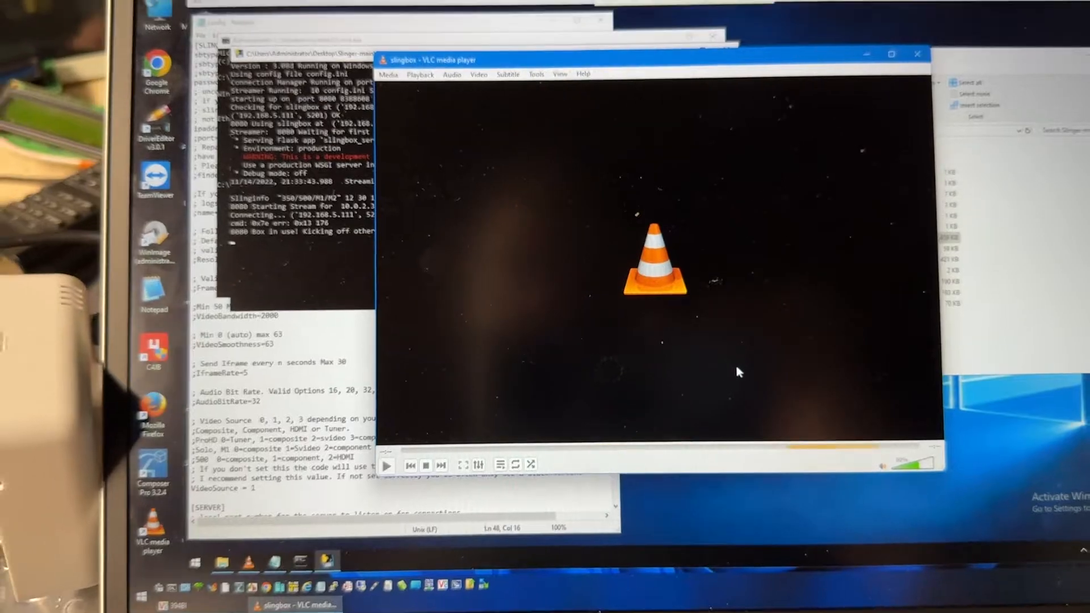